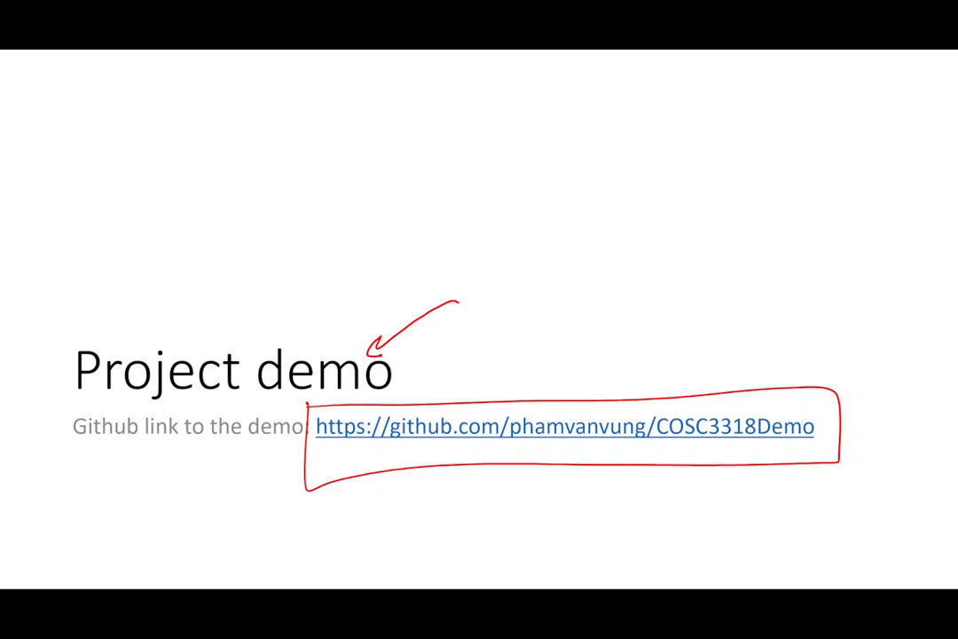
Draw pen annotations on the Project demo slide
{"action": "left_click_drag", "start_coordinate": [879, 368], "coordinate": [807, 417]}
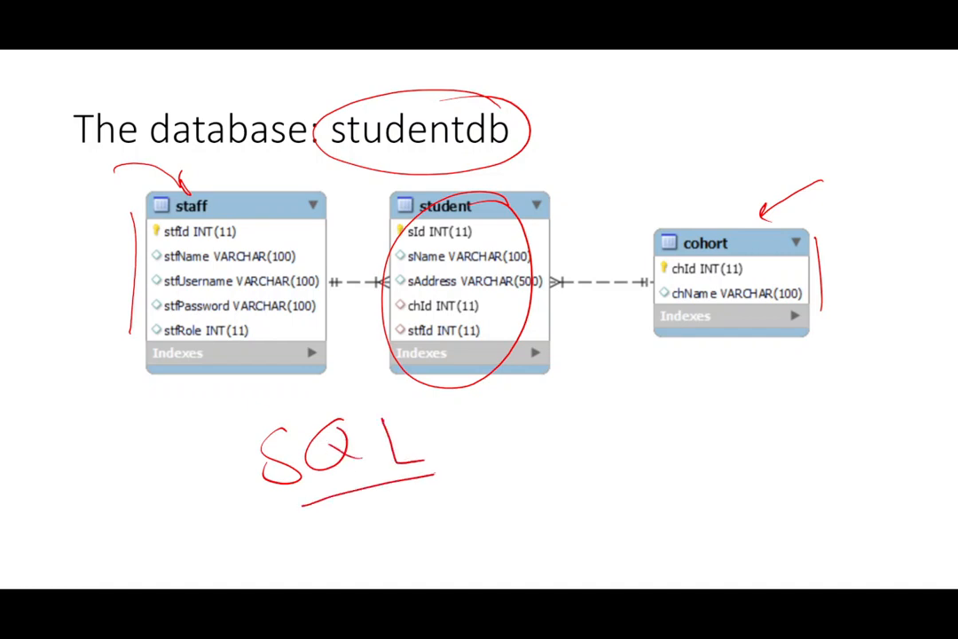
Mark up the studentdb database slide with the pen
{"action": "left_click_drag", "start_coordinate": [456, 466], "coordinate": [545, 452]}
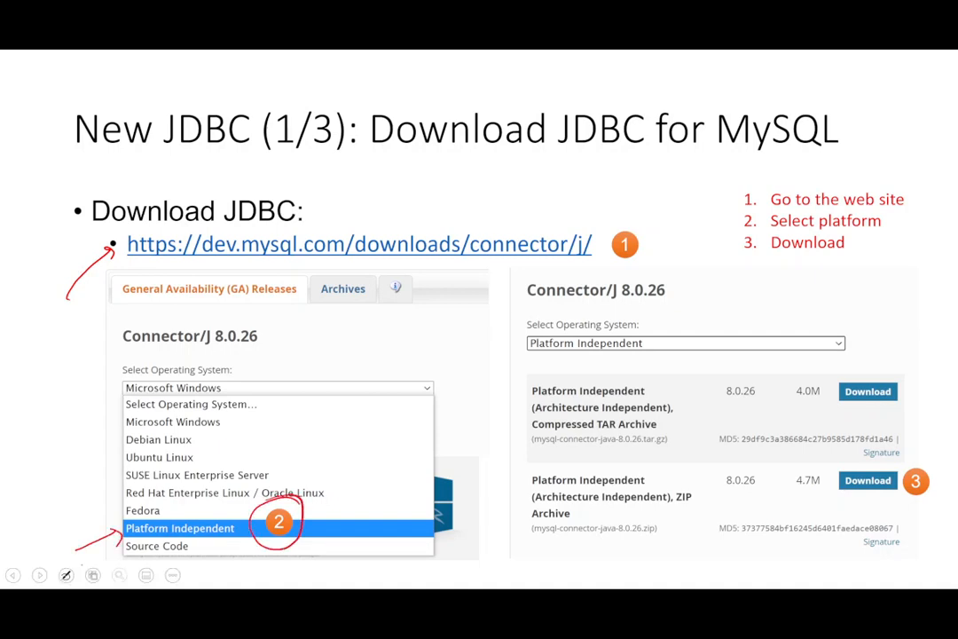
Advance to the 'Extract the file' slide and annotate it
{"action": "key", "text": "Right"}
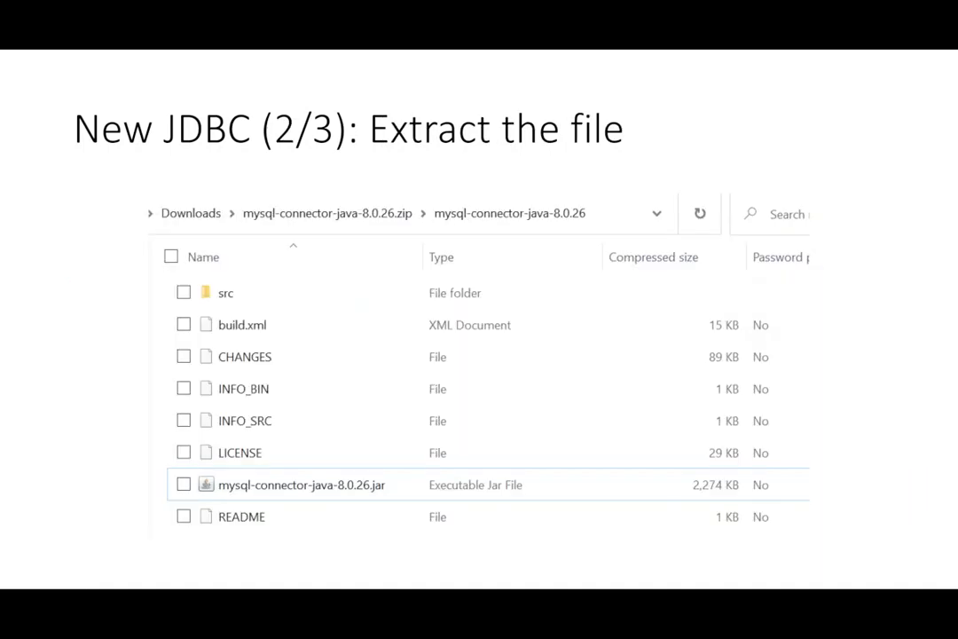
{"action": "left_click_drag", "start_coordinate": [337, 164], "coordinate": [612, 160]}
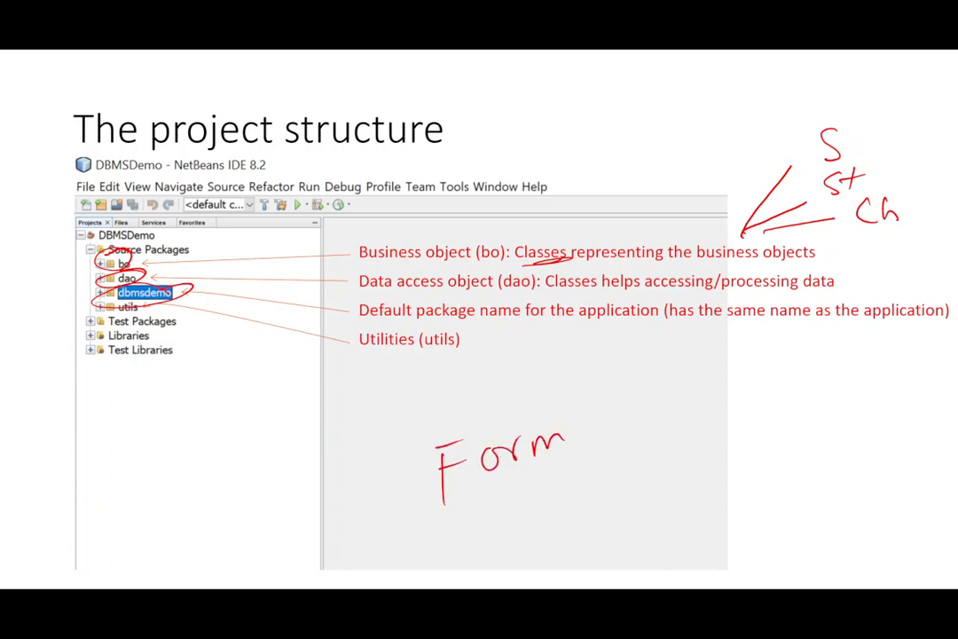
Annotate the project structure slide, then switch to the NetBeans window
{"action": "left_click_drag", "start_coordinate": [572, 443], "coordinate": [599, 492]}
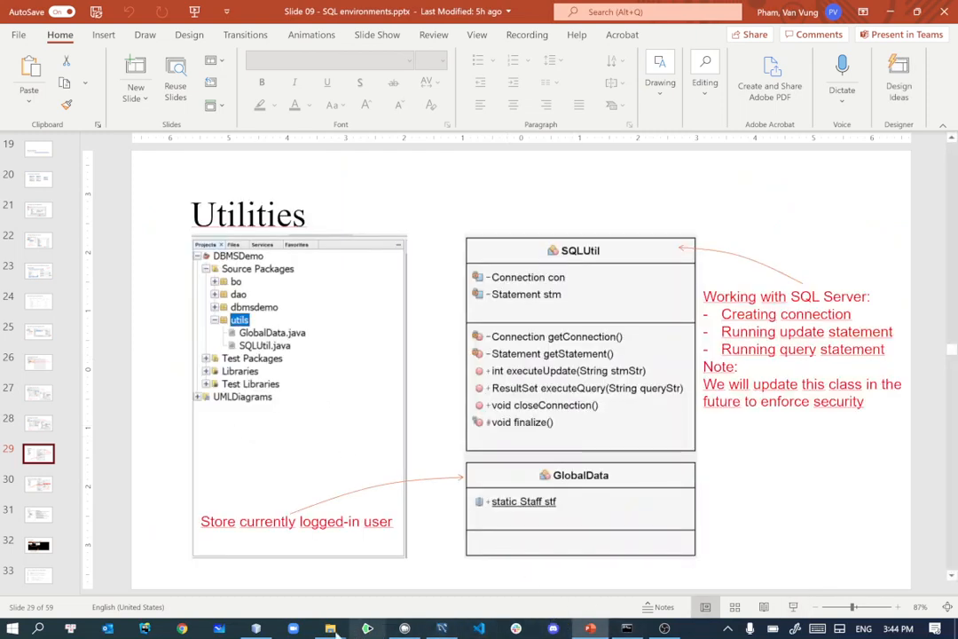
{"action": "left_click", "coordinate": [255, 629]}
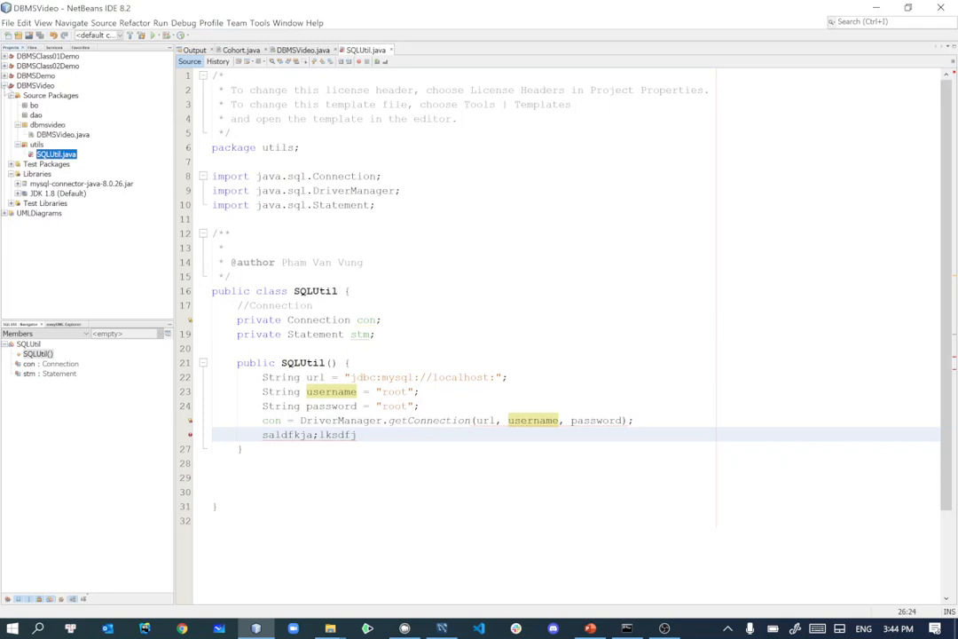
Create a Java Application project named DBMSVideos with its main class
{"action": "left_click", "coordinate": [8, 85]}
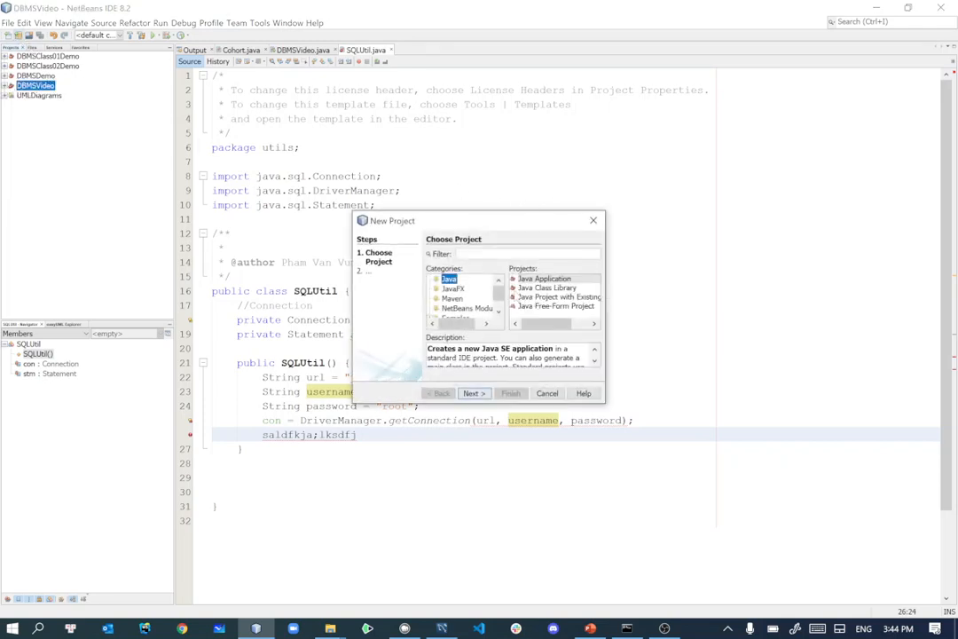
{"action": "left_click", "coordinate": [545, 278]}
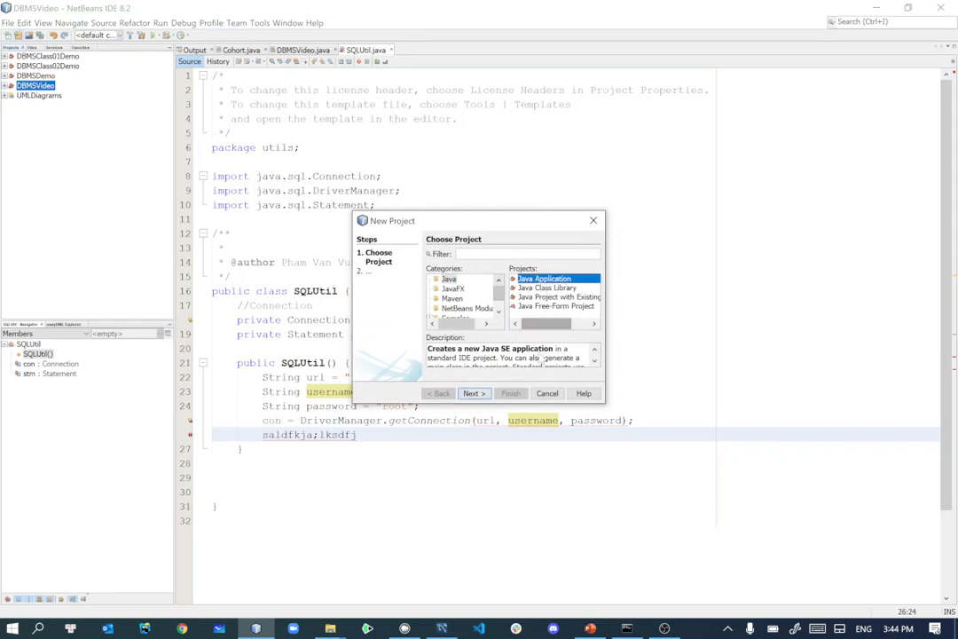
{"action": "left_click", "coordinate": [473, 393]}
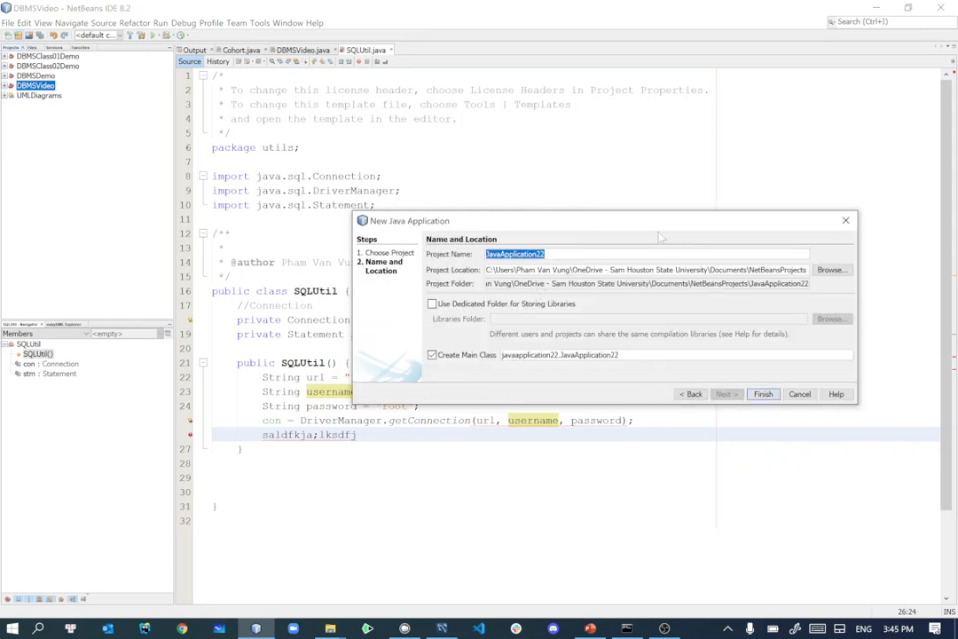
{"action": "type", "text": "DBMSVideo"}
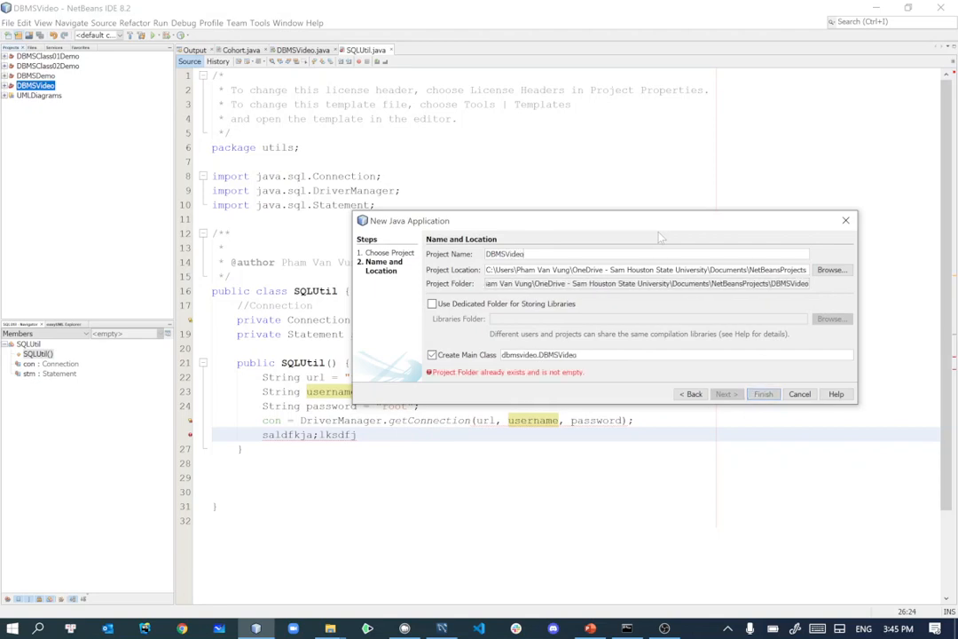
{"action": "left_click", "coordinate": [762, 393]}
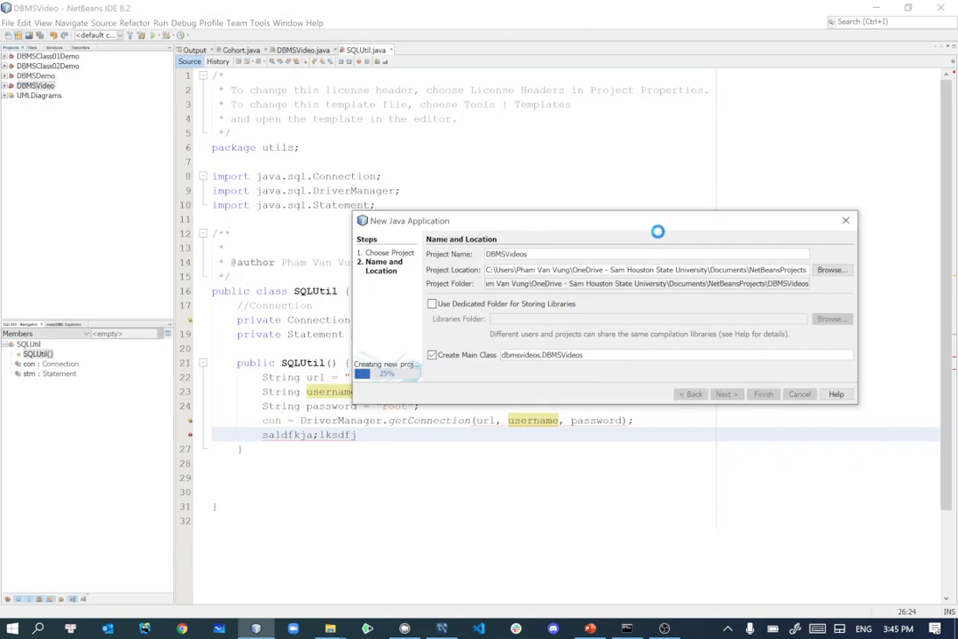
{"action": "left_click", "coordinate": [762, 393]}
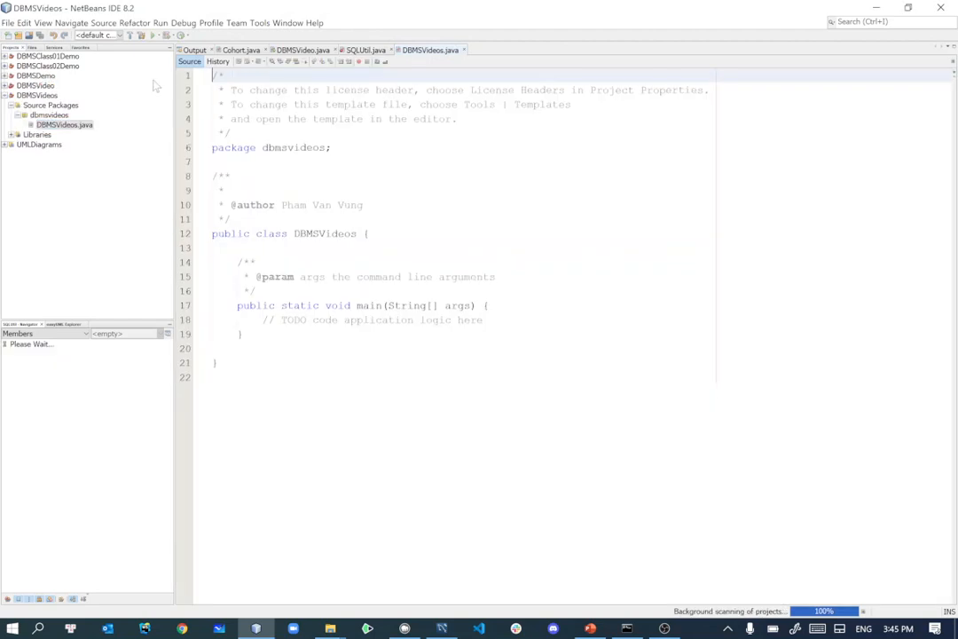
Close all editor tabs, reopen DBMSVideos.java and select the dbmsvideos package
{"action": "right_click", "coordinate": [430, 50]}
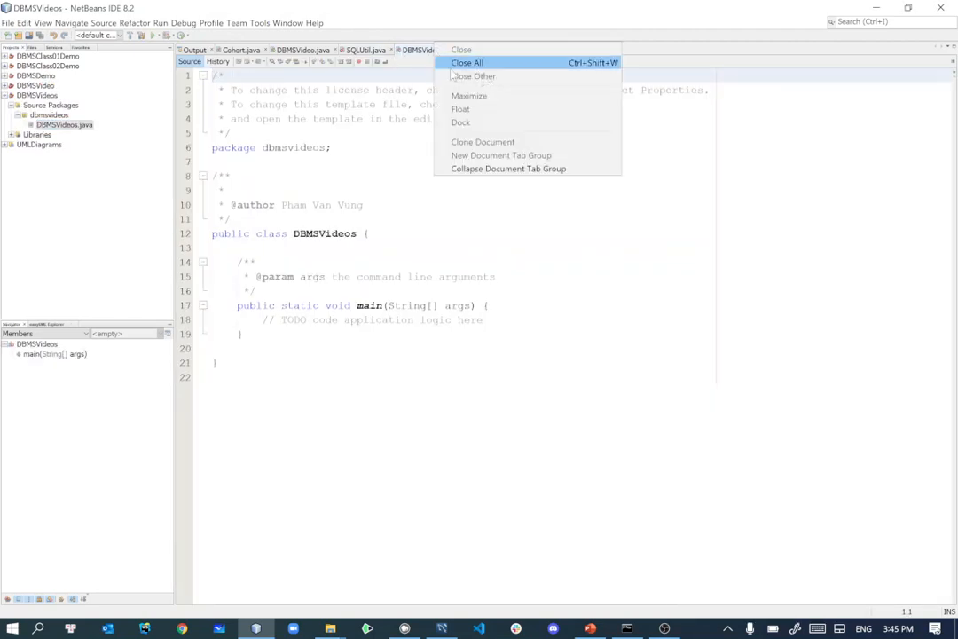
{"action": "left_click", "coordinate": [467, 62]}
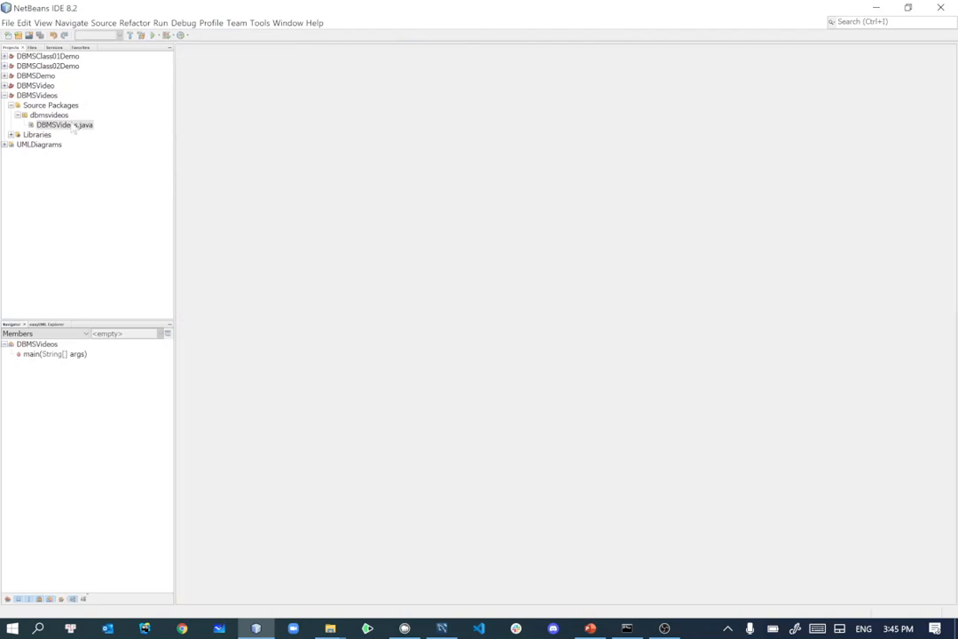
{"action": "double_click", "coordinate": [62, 124]}
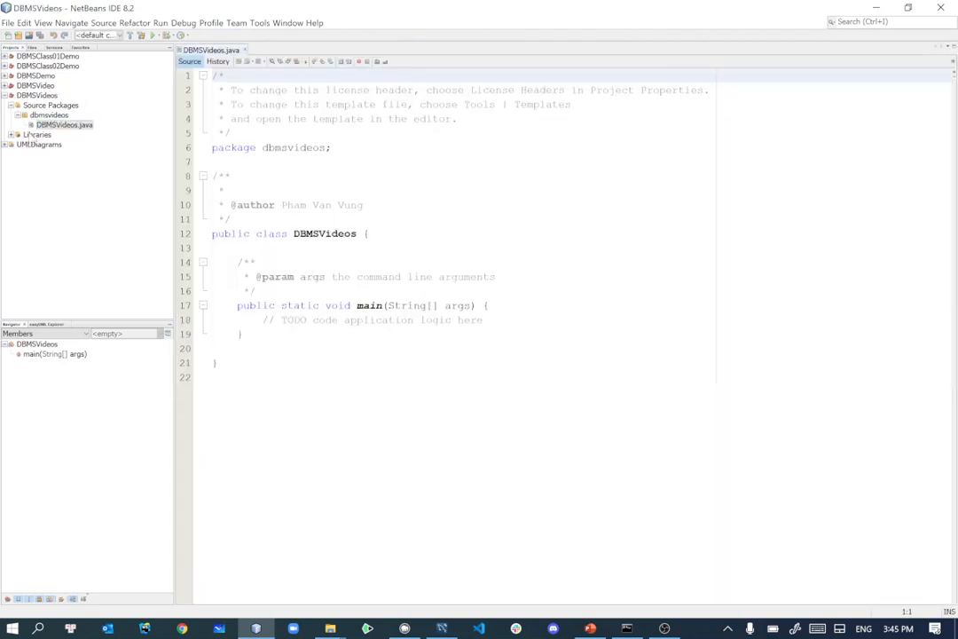
{"action": "left_click", "coordinate": [50, 105]}
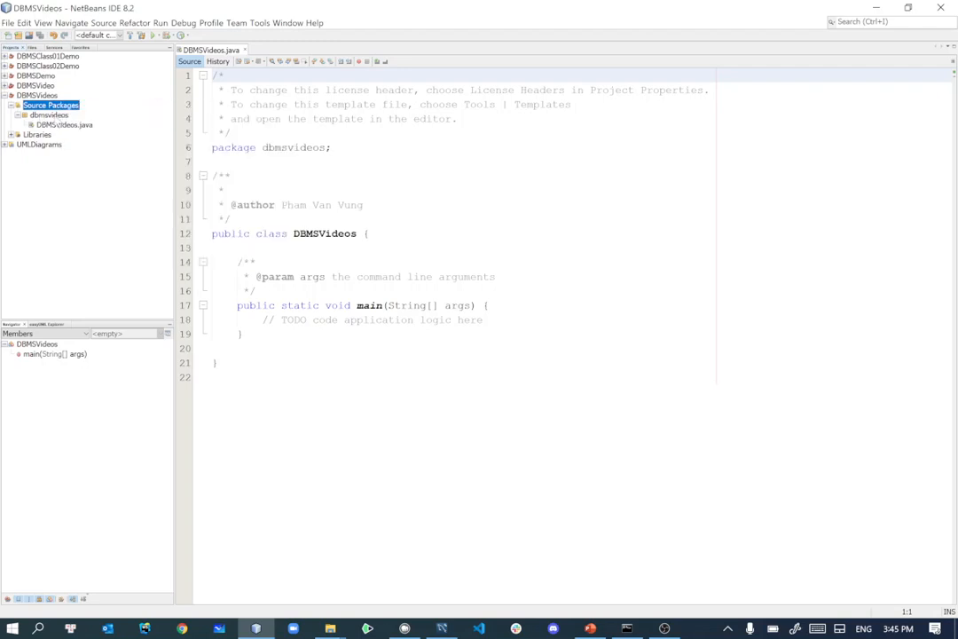
{"action": "left_click", "coordinate": [49, 114]}
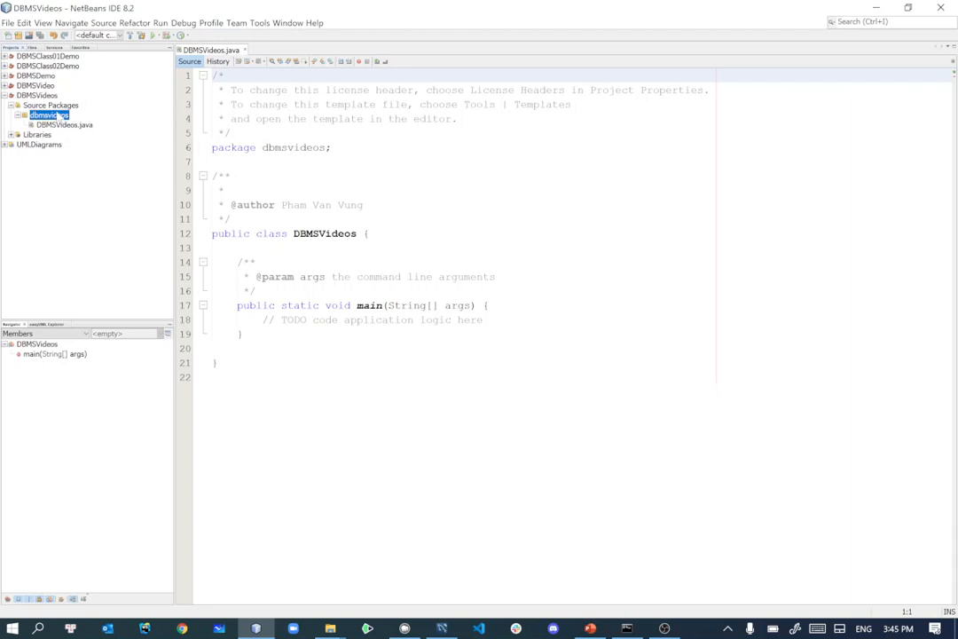
Add the bo and dao Java packages under Source Packages
{"action": "right_click", "coordinate": [43, 105]}
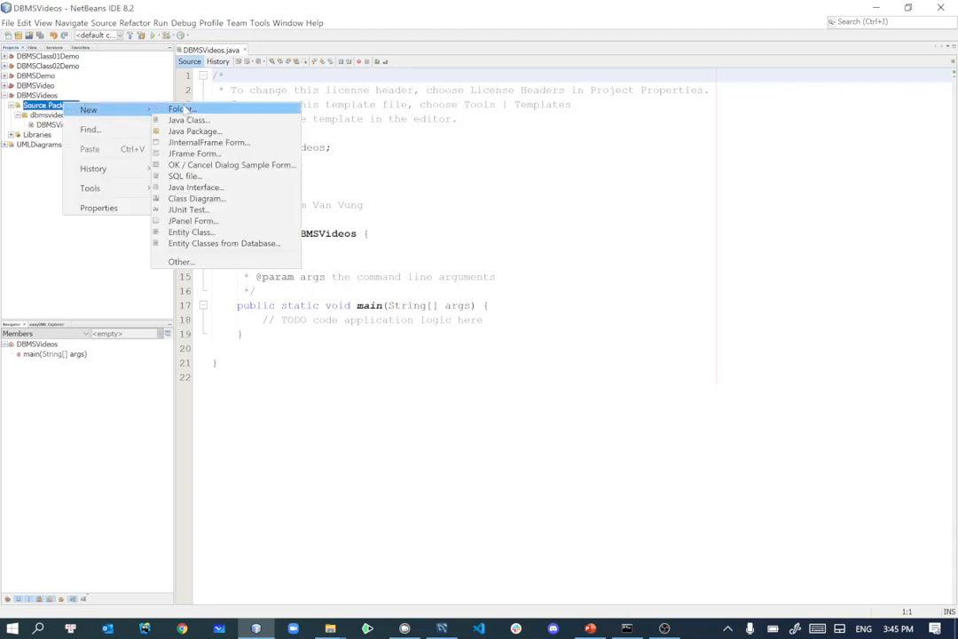
{"action": "left_click", "coordinate": [194, 132]}
{"action": "type", "text": "bo"}
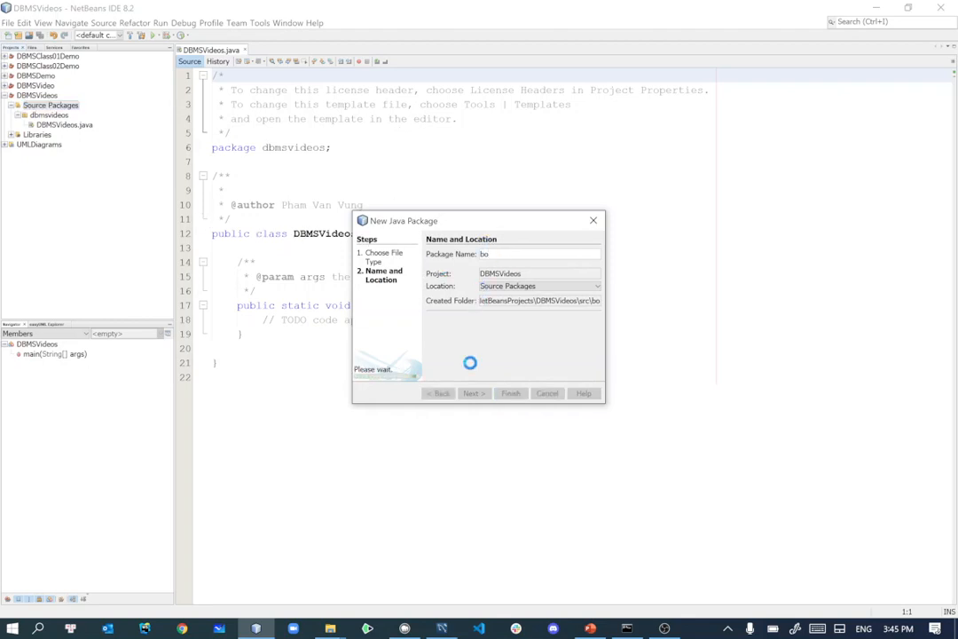
{"action": "left_click", "coordinate": [510, 393]}
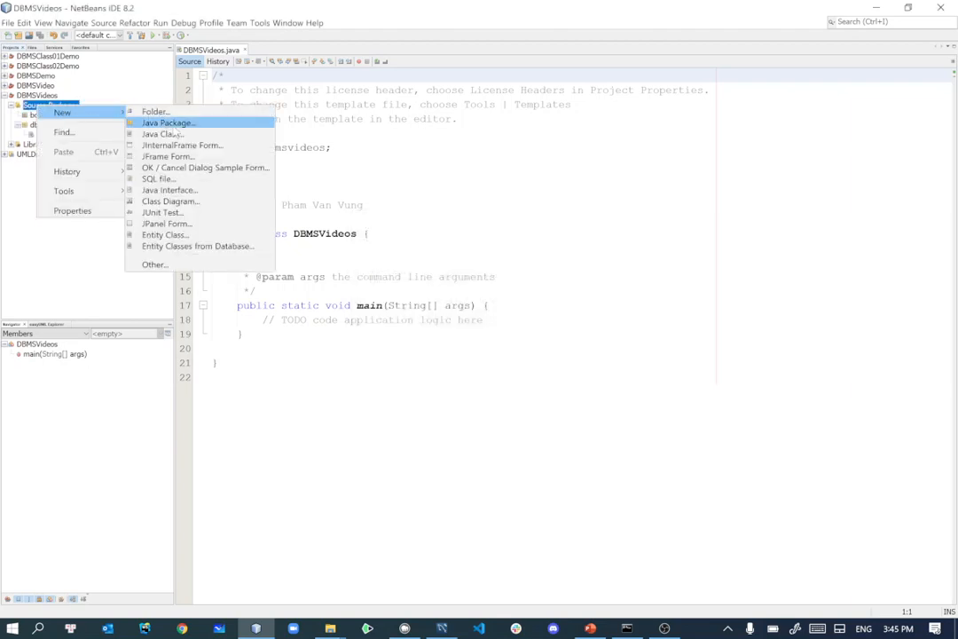
{"action": "mouse_move", "coordinate": [156, 111]}
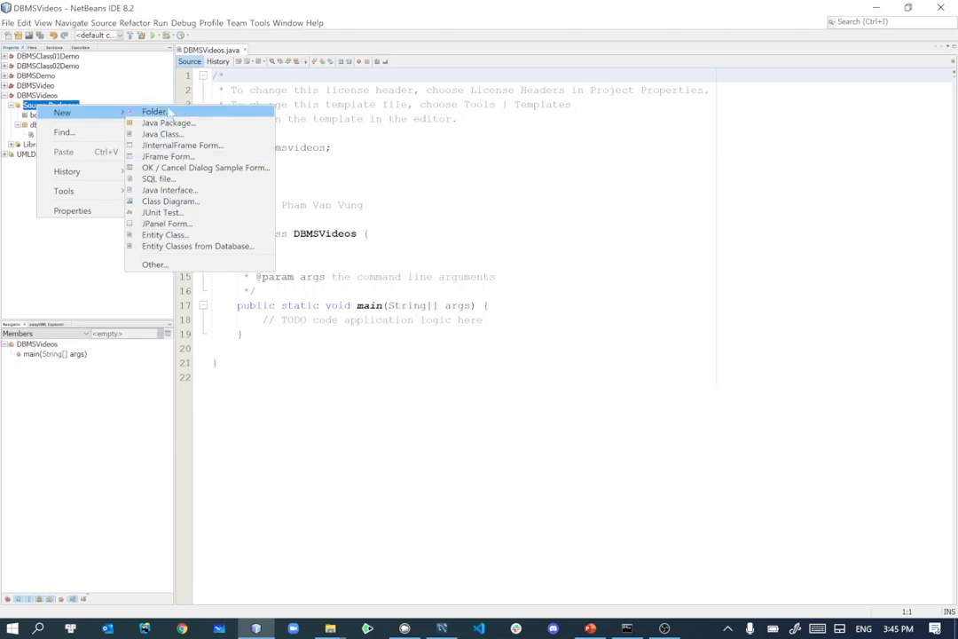
{"action": "mouse_move", "coordinate": [168, 123]}
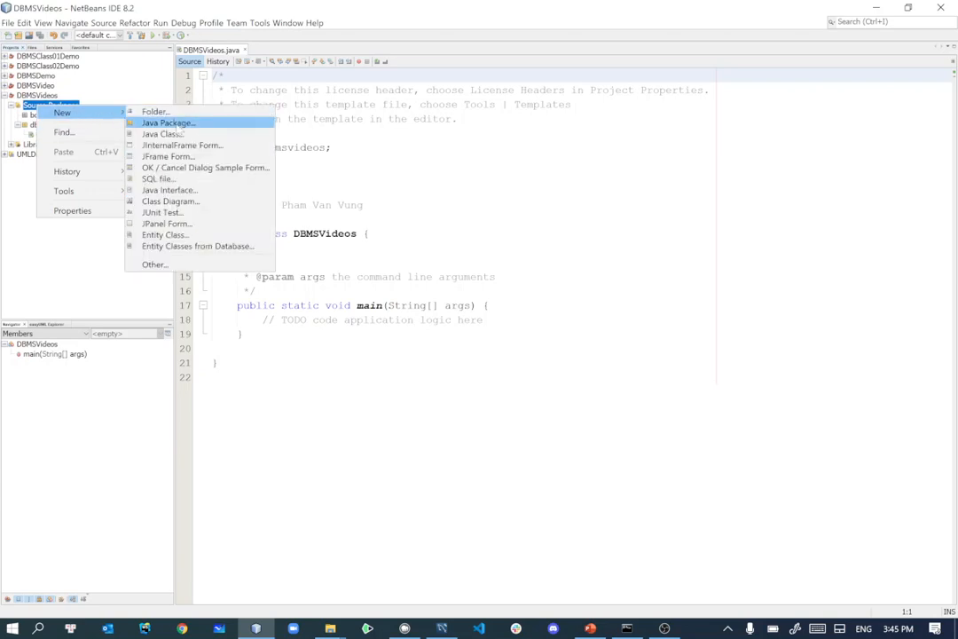
{"action": "left_click", "coordinate": [167, 122]}
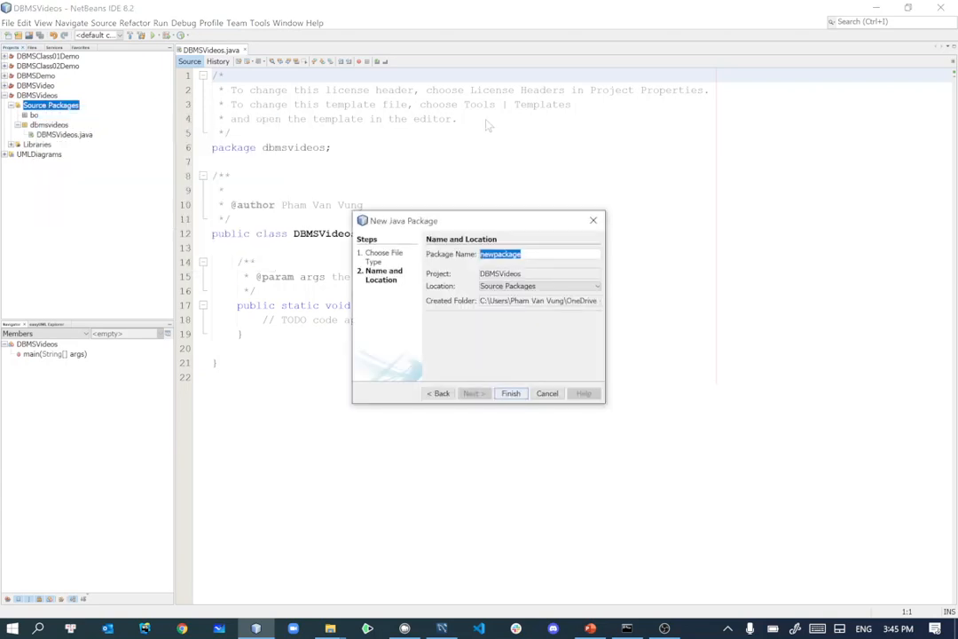
{"action": "type", "text": "dao"}
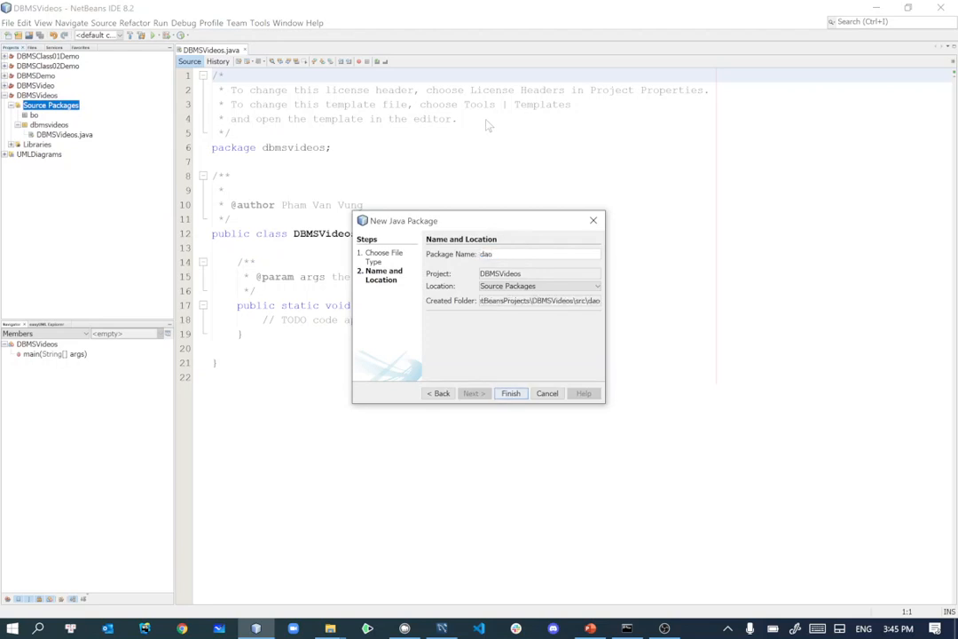
{"action": "left_click", "coordinate": [510, 393]}
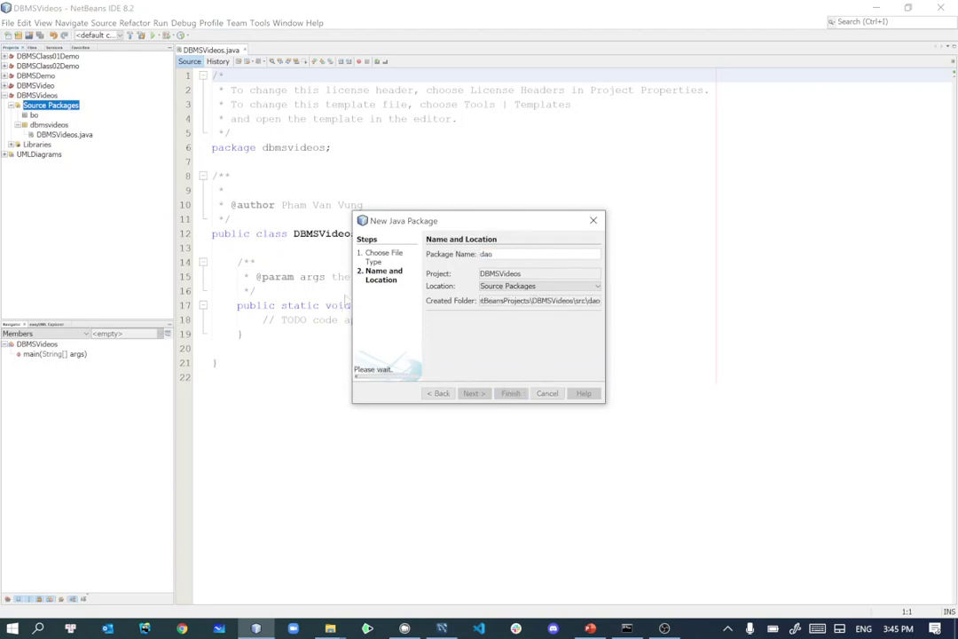
Add a third Java package named utils
{"action": "left_click", "coordinate": [510, 393]}
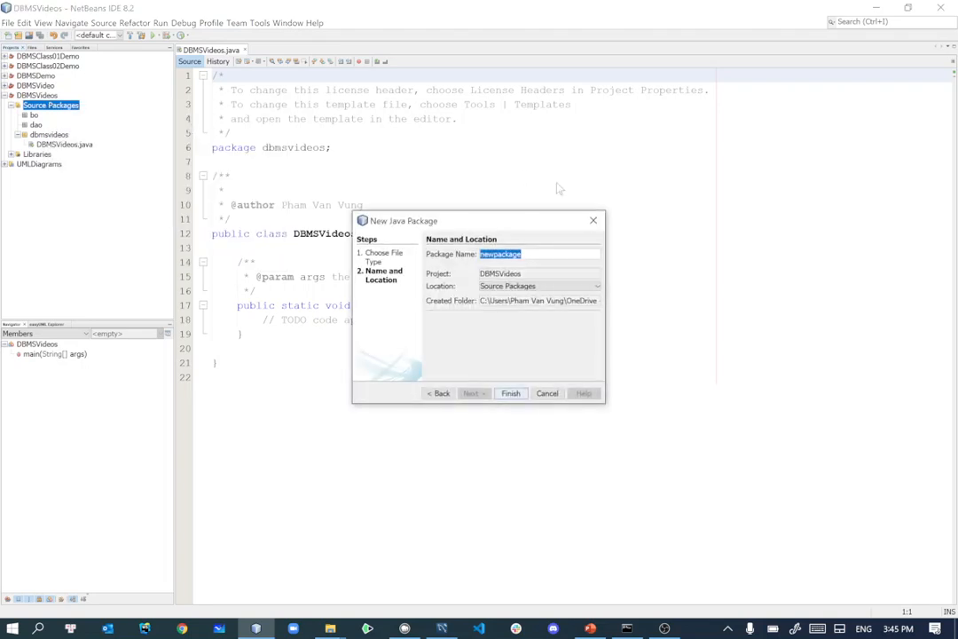
{"action": "type", "text": "util"}
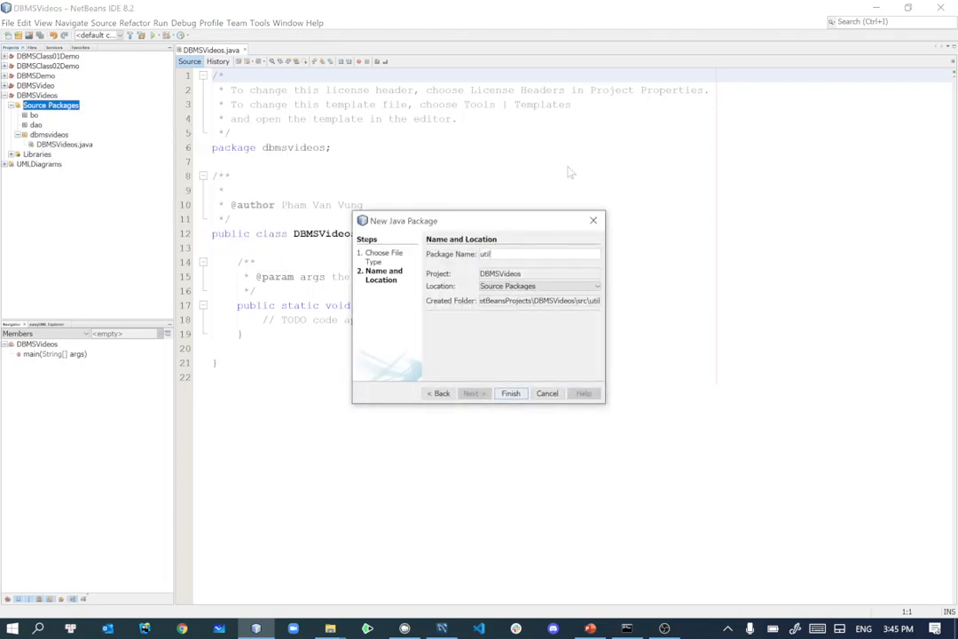
{"action": "type", "text": "s"}
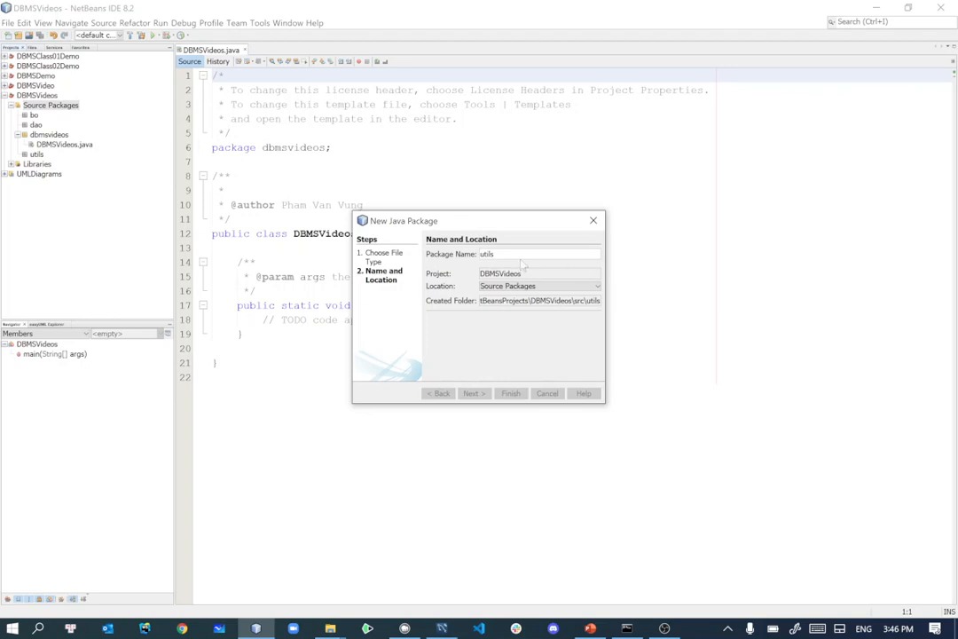
{"action": "left_click", "coordinate": [510, 393]}
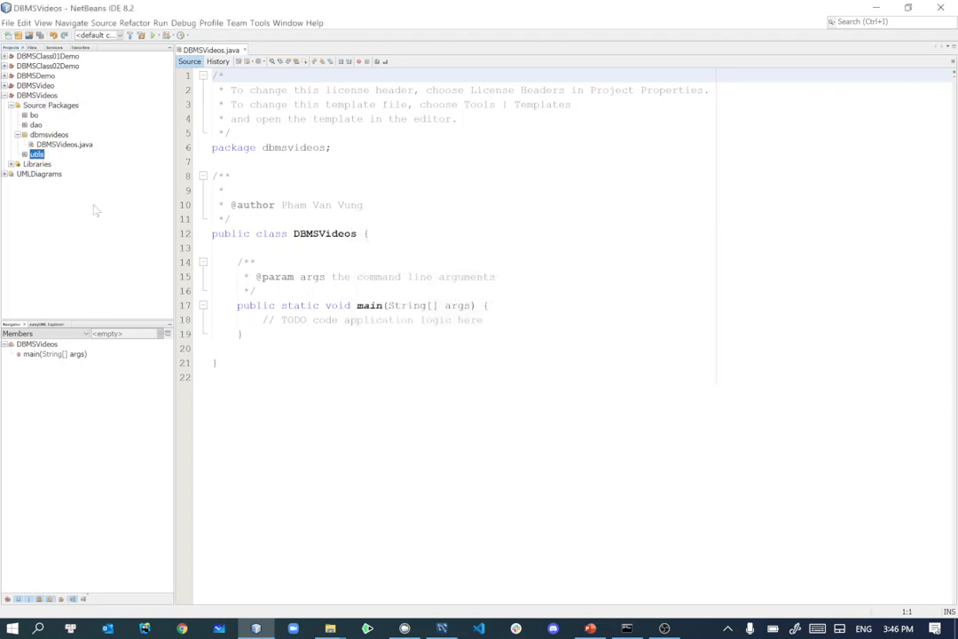
{"action": "mouse_move", "coordinate": [87, 132]}
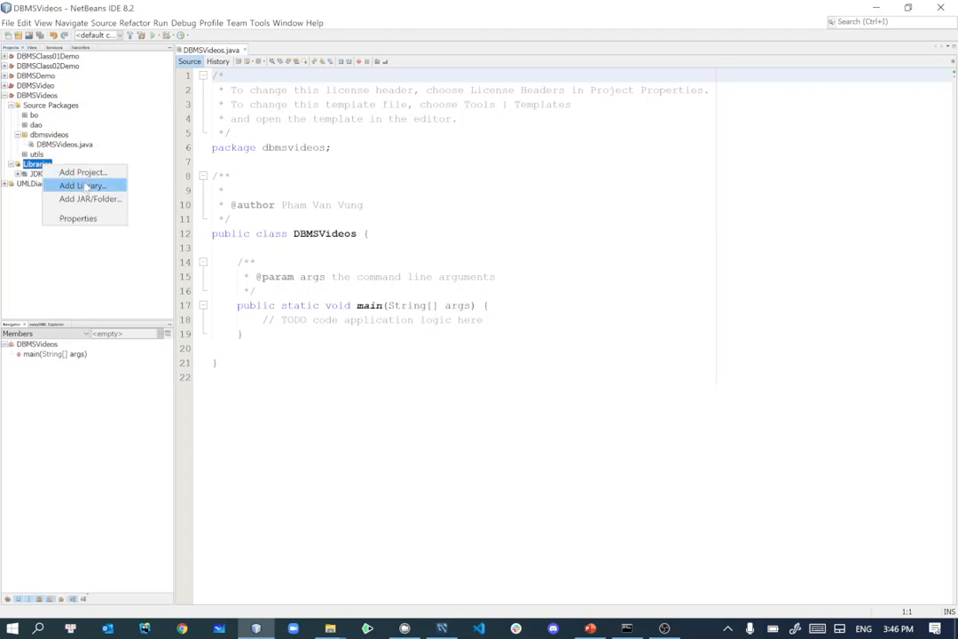
{"action": "mouse_move", "coordinate": [278, 249]}
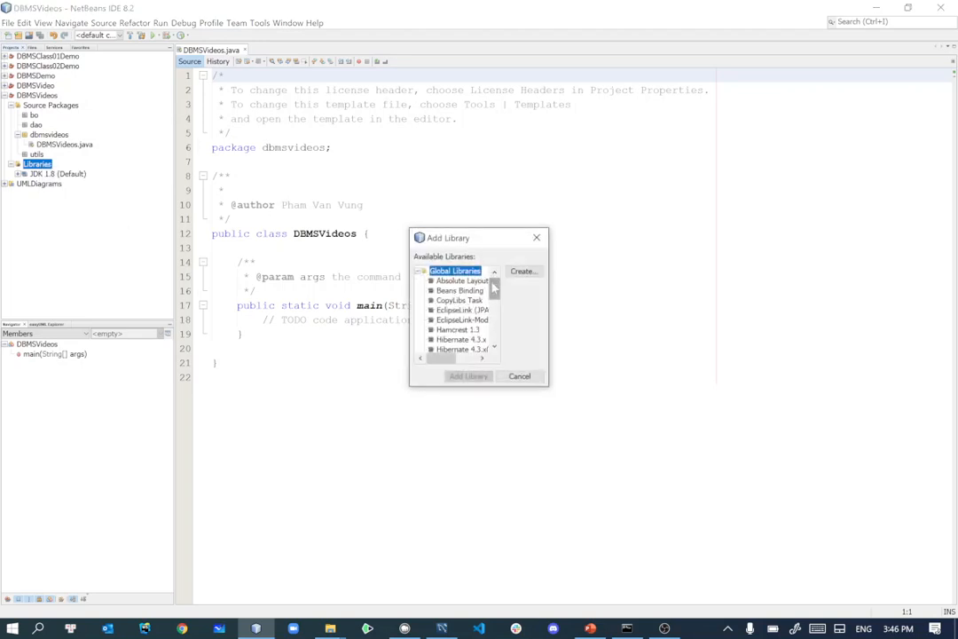
{"action": "scroll", "scroll_direction": "down", "scroll_amount": 3}
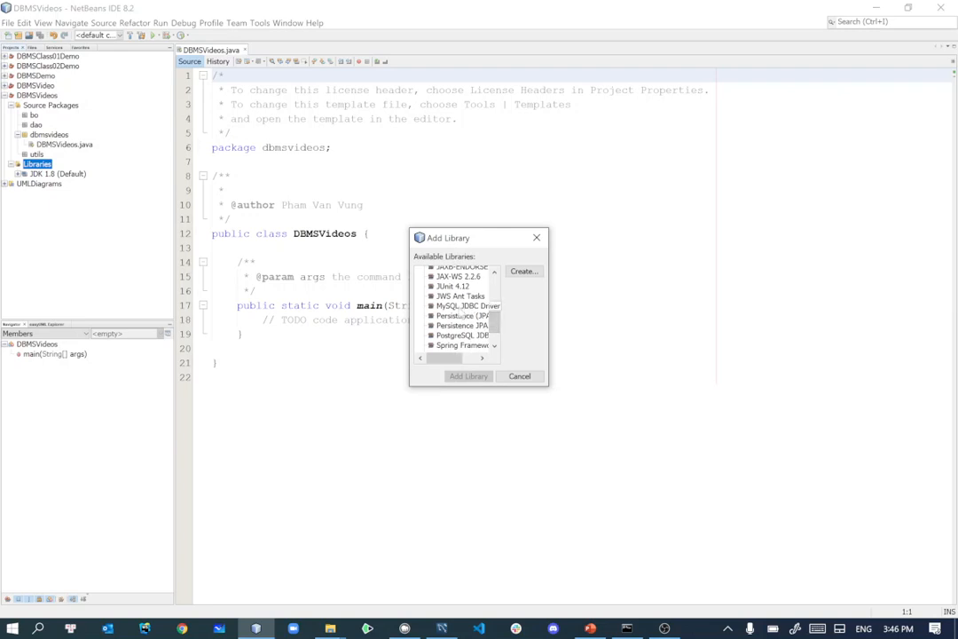
{"action": "left_click", "coordinate": [468, 305]}
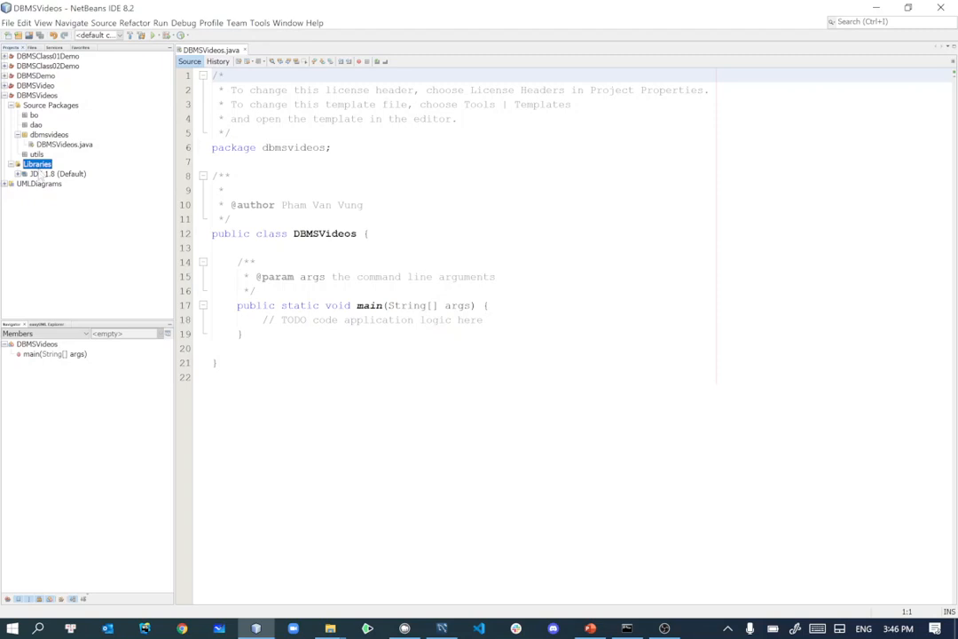
Add mysql-connector-java-8.0.26.jar to the DBMSVideos Libraries
{"action": "right_click", "coordinate": [37, 164]}
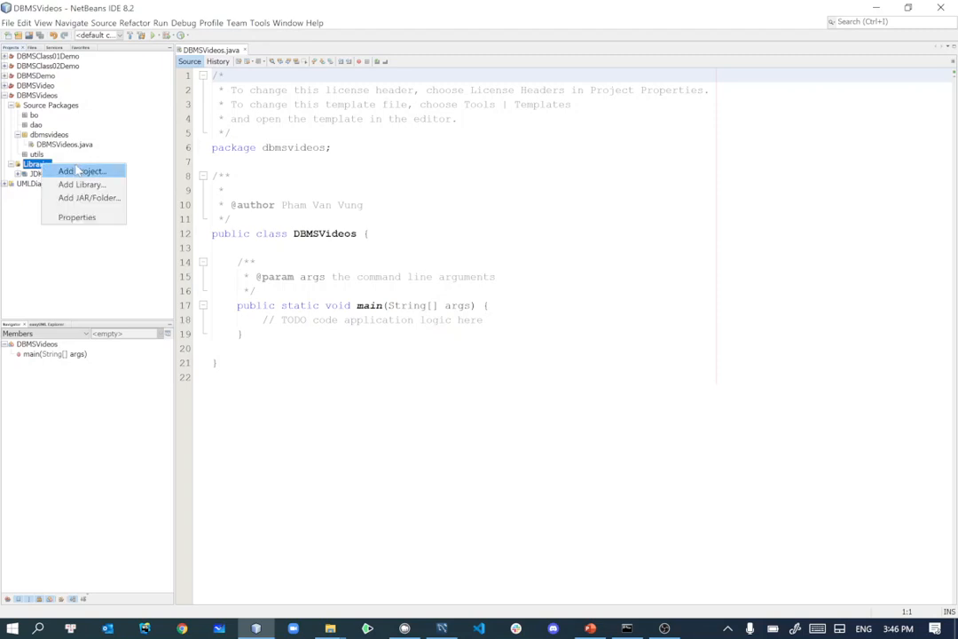
{"action": "mouse_move", "coordinate": [86, 197]}
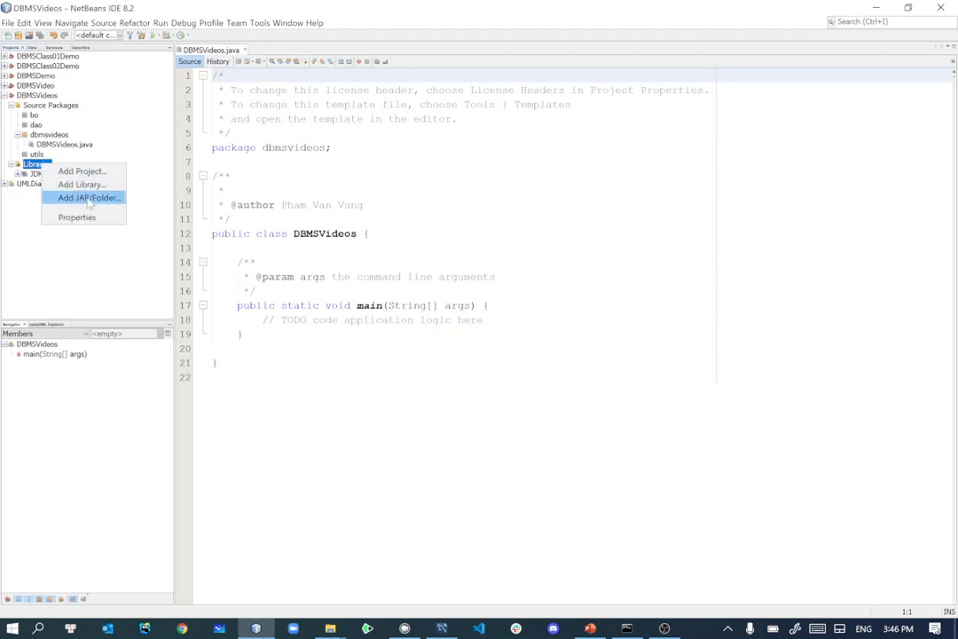
{"action": "left_click", "coordinate": [87, 197]}
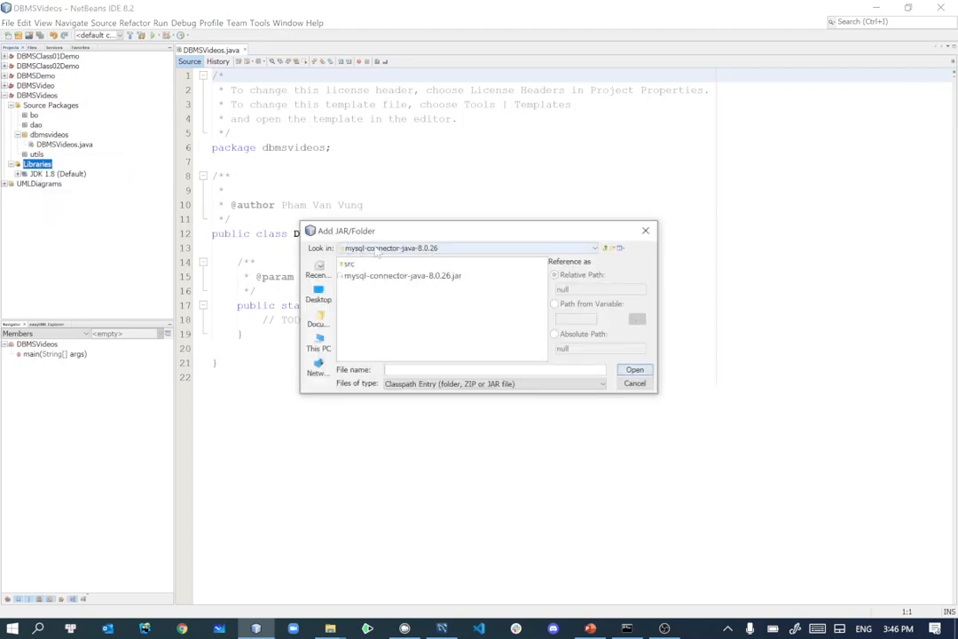
{"action": "left_click", "coordinate": [593, 247]}
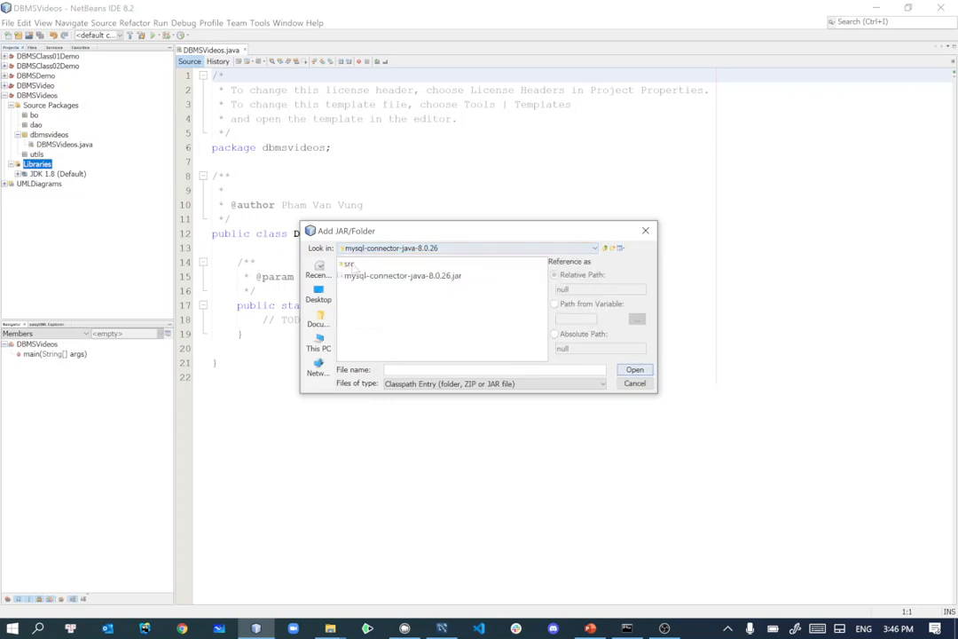
{"action": "left_click", "coordinate": [401, 275]}
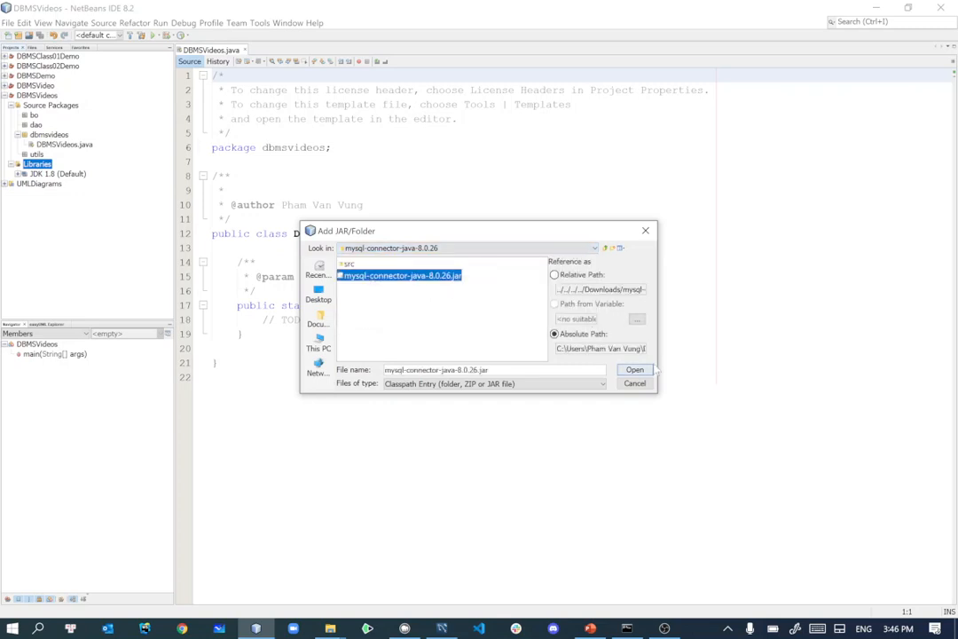
{"action": "left_click", "coordinate": [633, 370]}
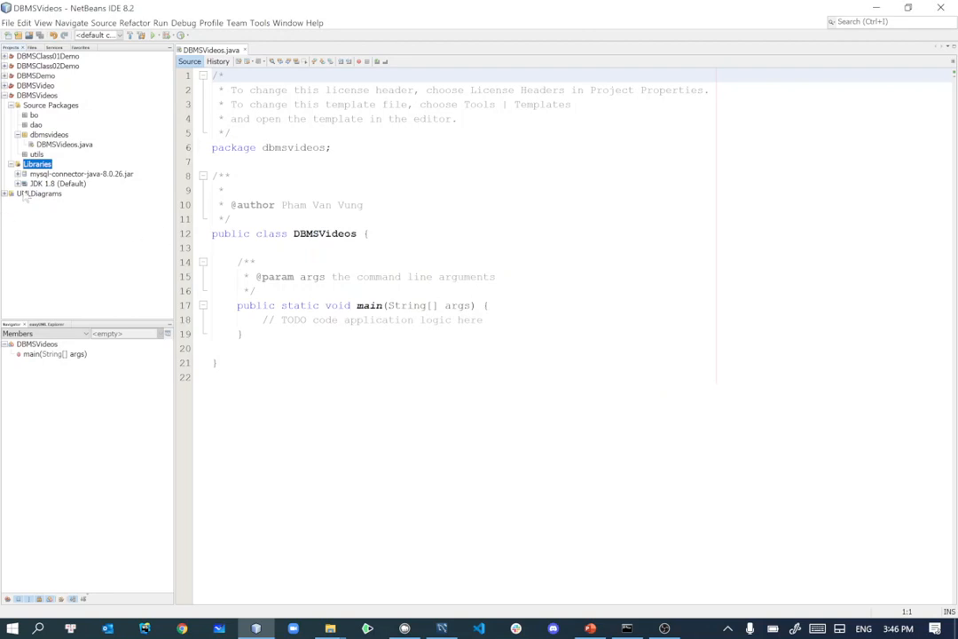
{"action": "left_click", "coordinate": [80, 173]}
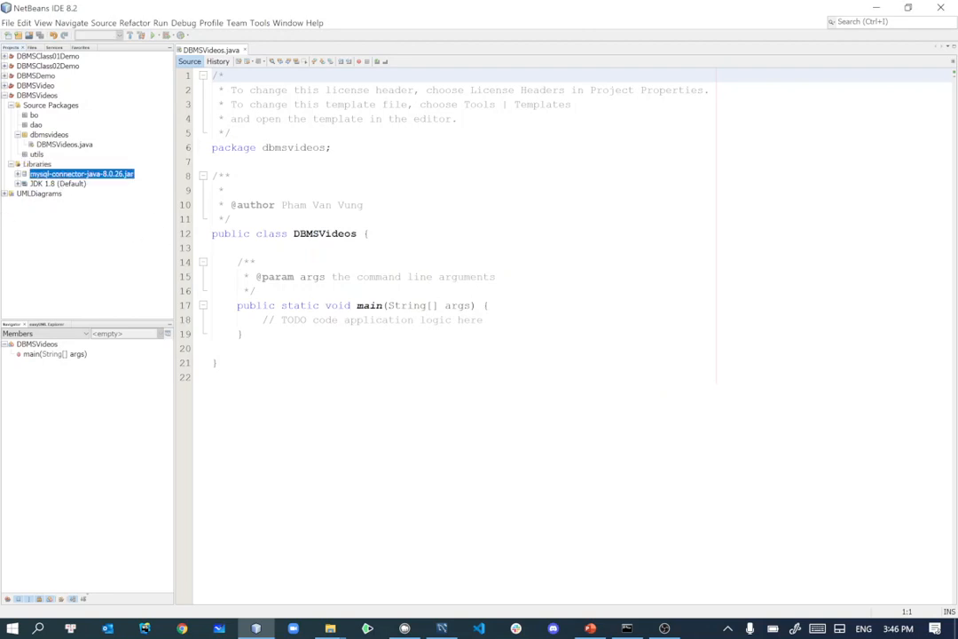
{"action": "left_click", "coordinate": [37, 95]}
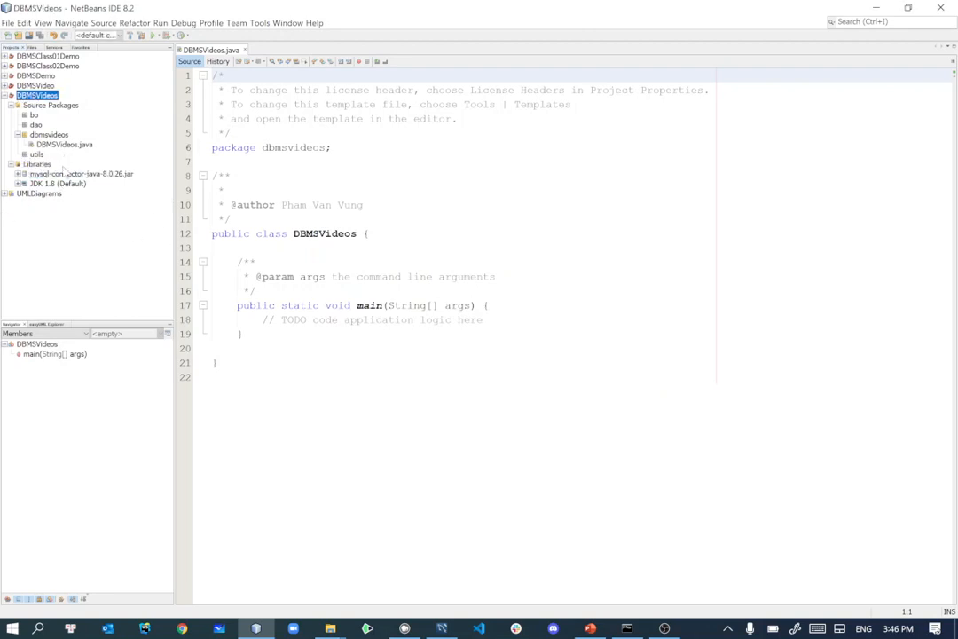